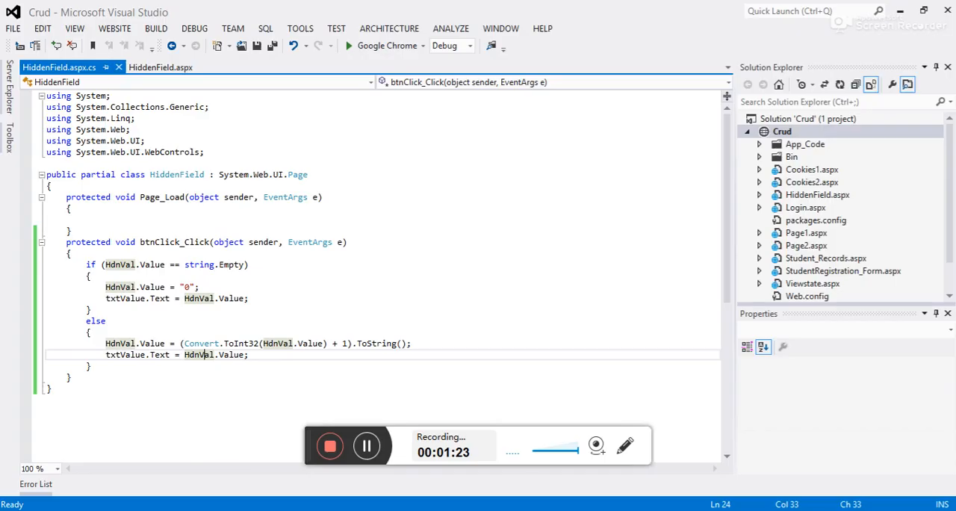
# Switch to the HiddenField.aspx tab to show the Value textbox and Click button design
pyautogui.click(159, 68)
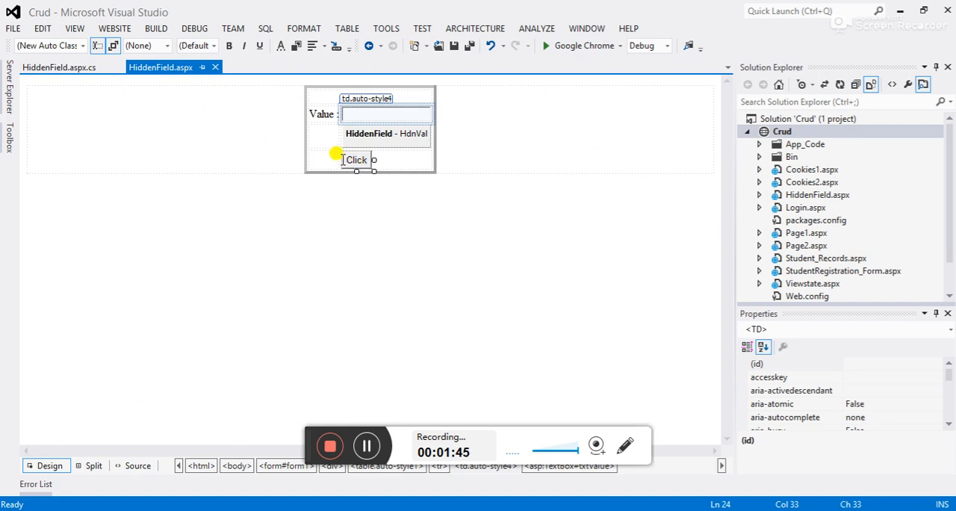
# Run the HiddenField page in Chrome and post it back to initialise the counter at 0
pyautogui.click(543, 45)
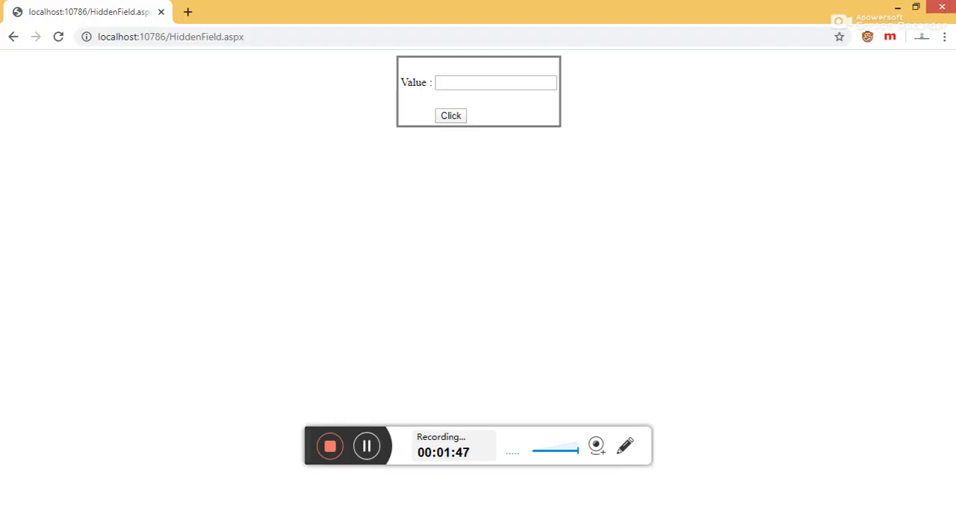
pyautogui.moveTo(167, 84)
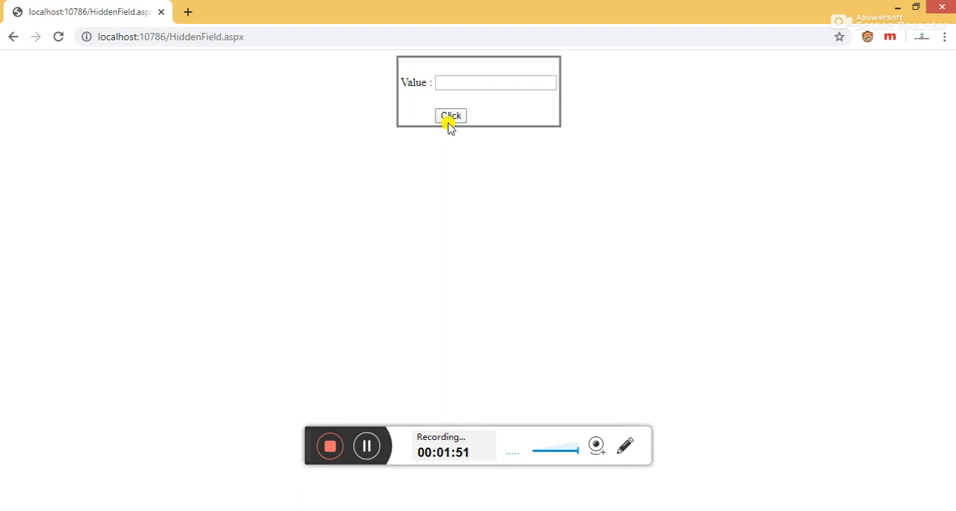
pyautogui.click(450, 116)
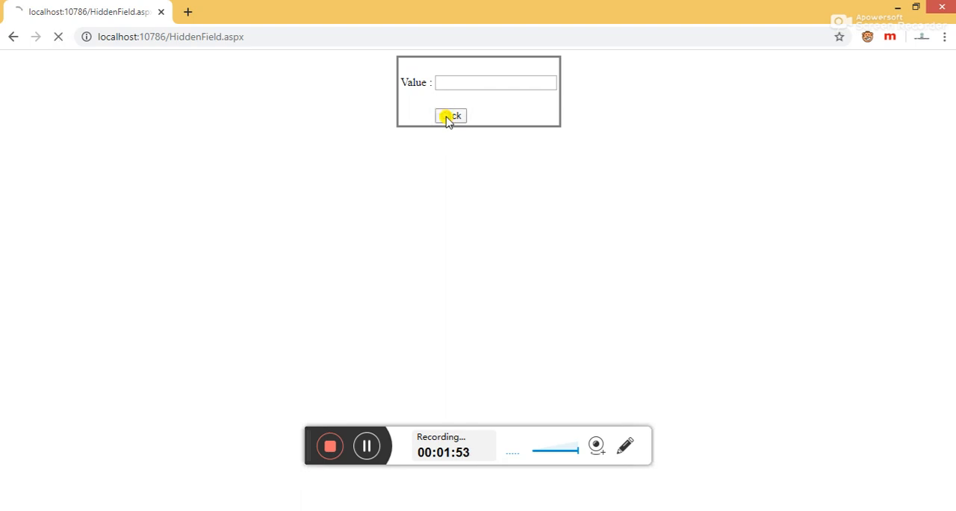
pyautogui.click(450, 116)
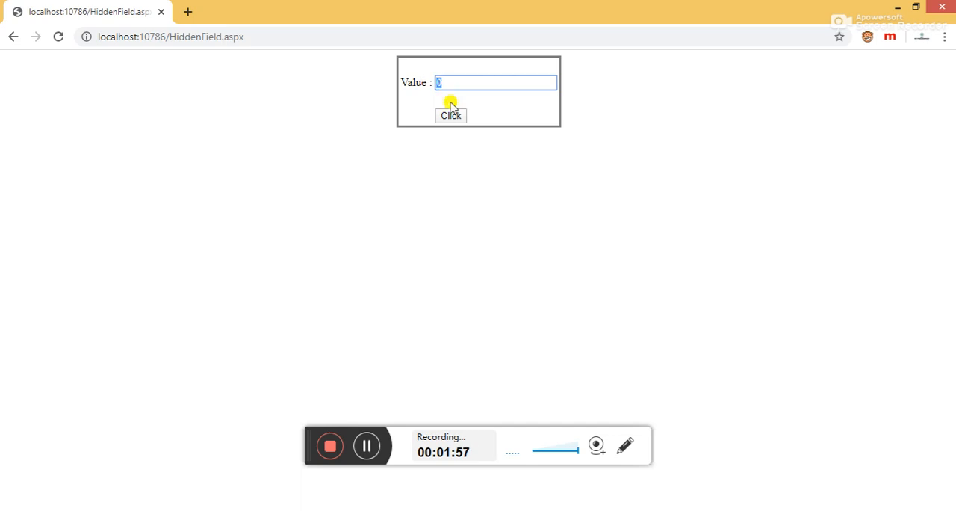
pyautogui.moveTo(395, 119)
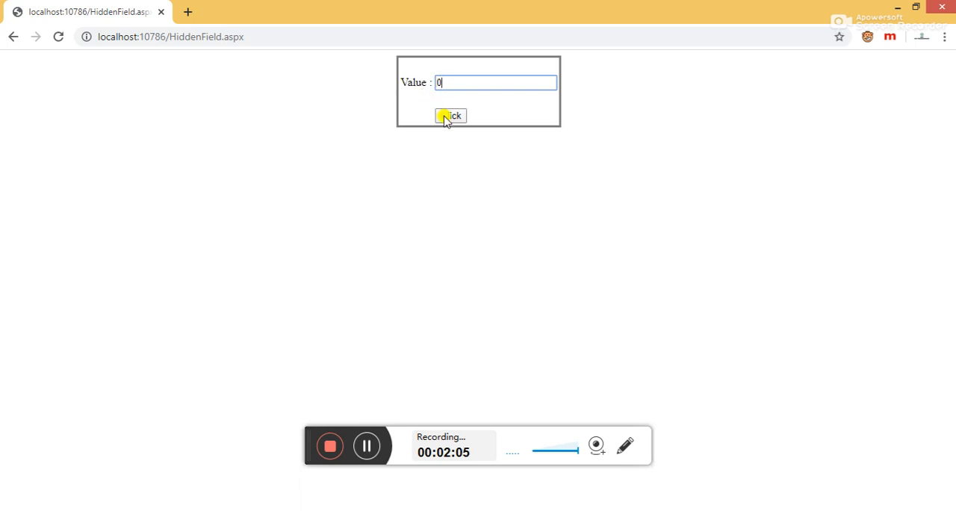
# Click the button repeatedly so the Value textbox counts up to 7
pyautogui.click(450, 115)
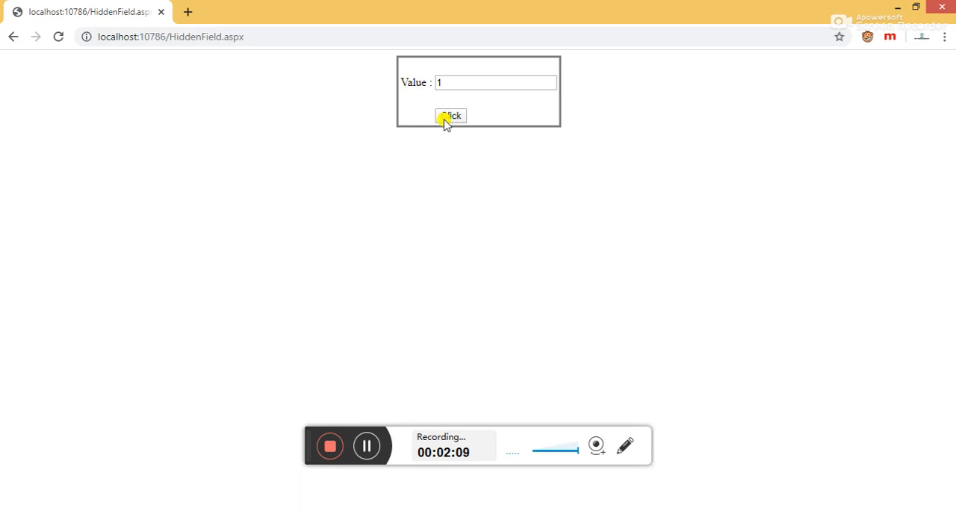
pyautogui.click(450, 116)
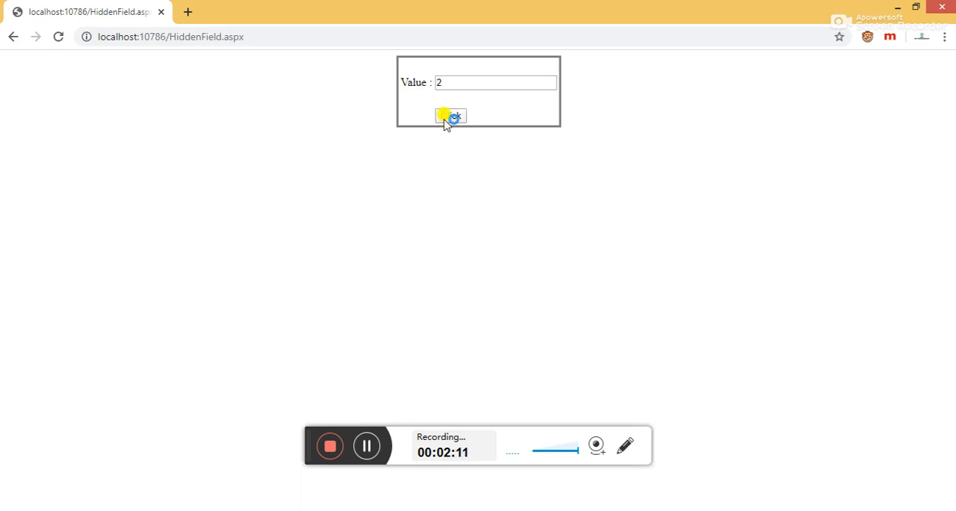
pyautogui.click(450, 115)
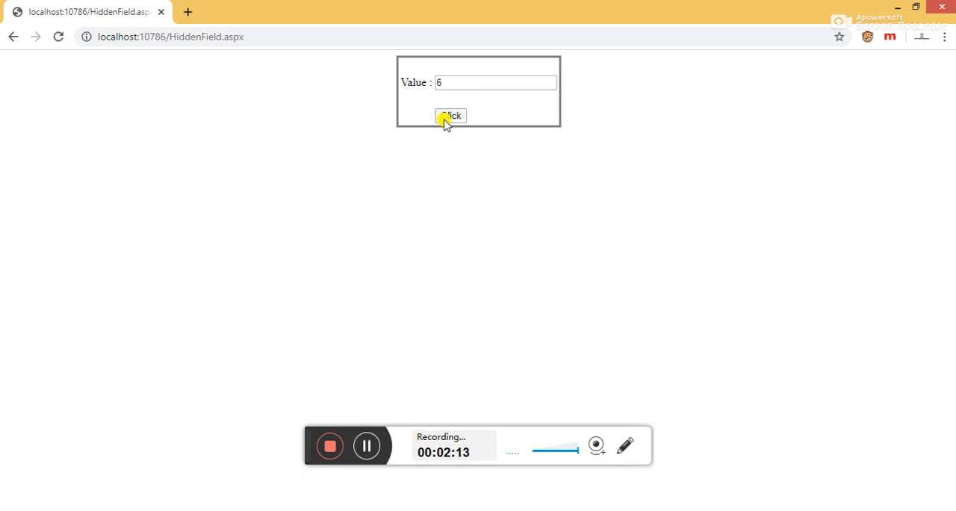
pyautogui.click(451, 116)
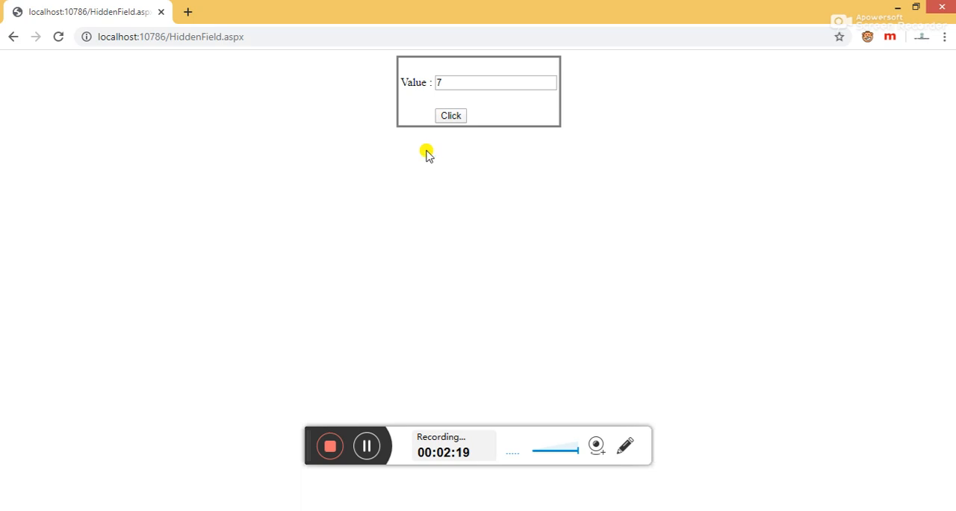
pyautogui.moveTo(276, 456)
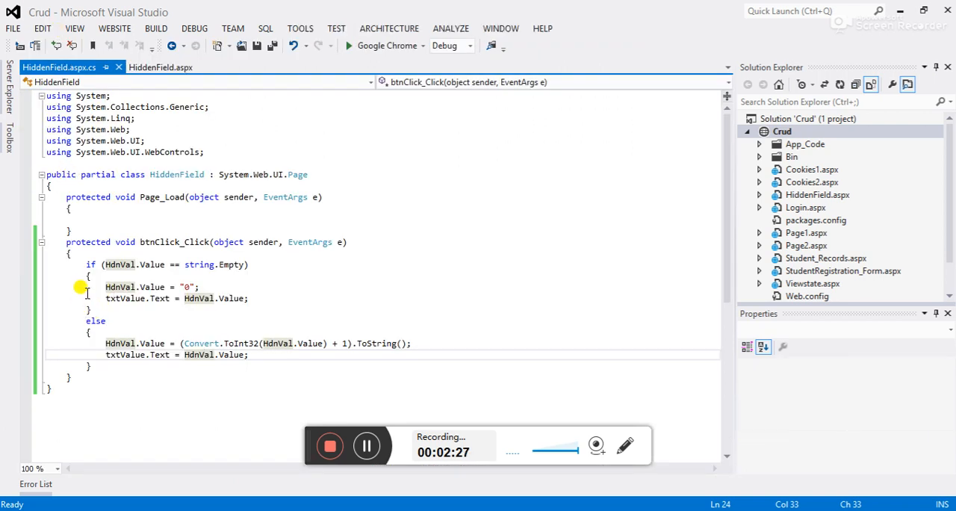
pyautogui.moveTo(88, 264)
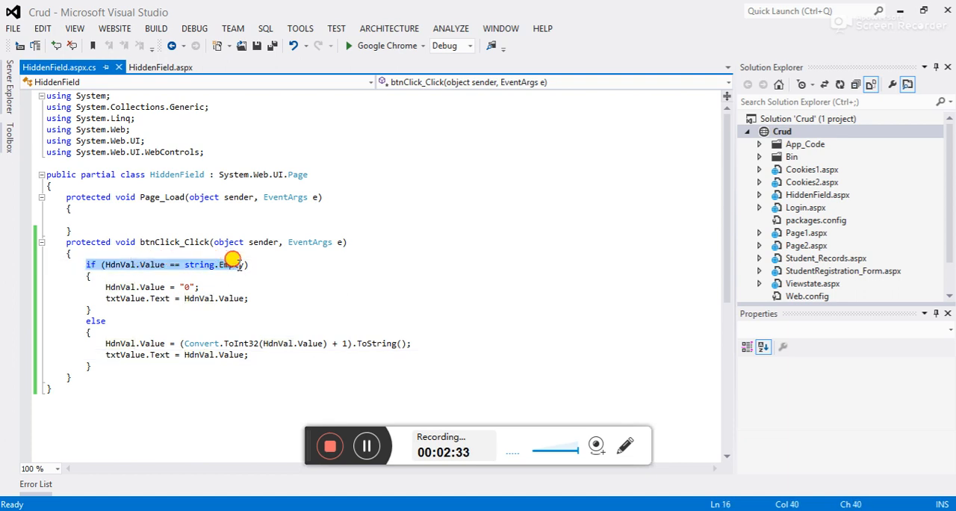
# Highlight the empty-value if condition and the line copying HdnVal.Value into txtValue
pyautogui.click(106, 287)
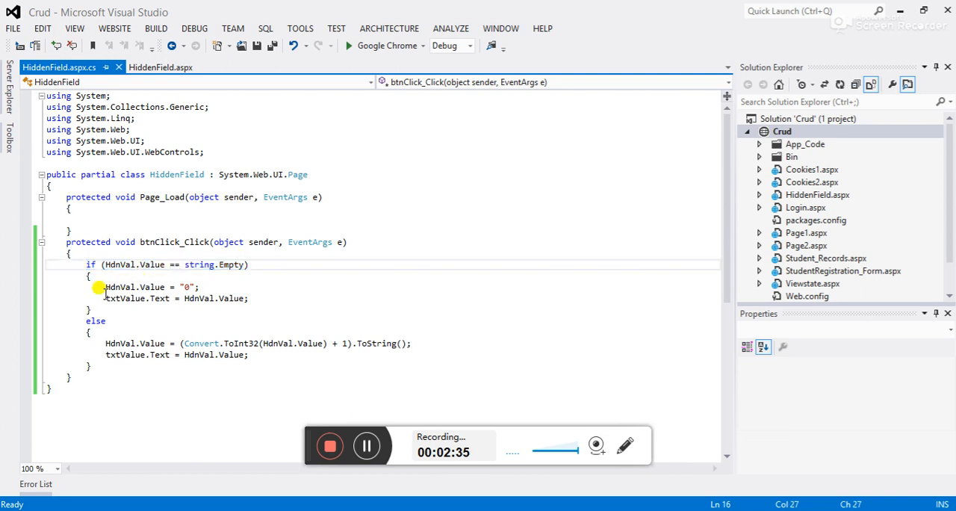
pyautogui.moveTo(105, 287); pyautogui.dragTo(200, 287)
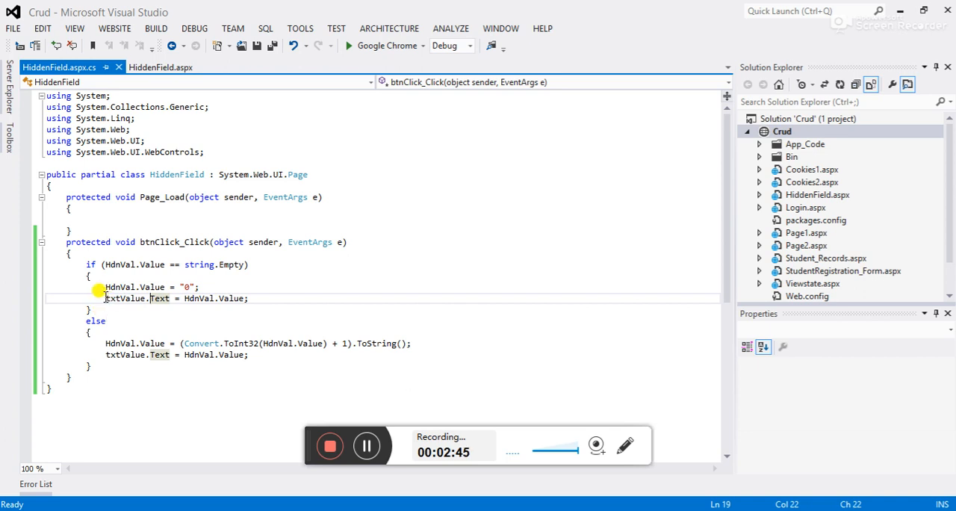
pyautogui.moveTo(105, 298); pyautogui.dragTo(243, 298)
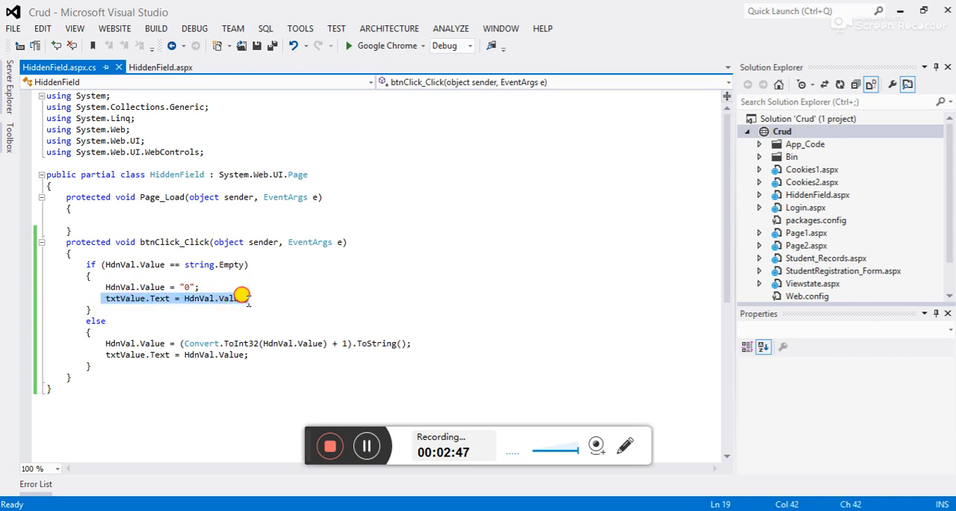